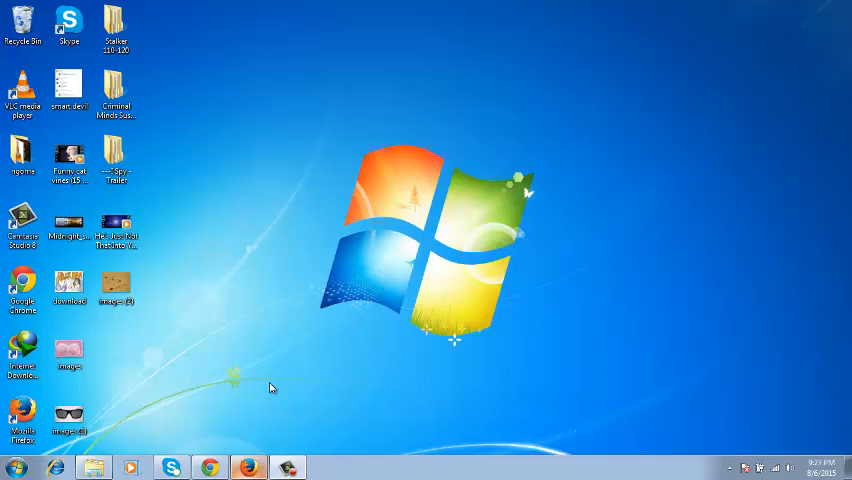
{"action": "mouse_move", "coordinate": [272, 392]}
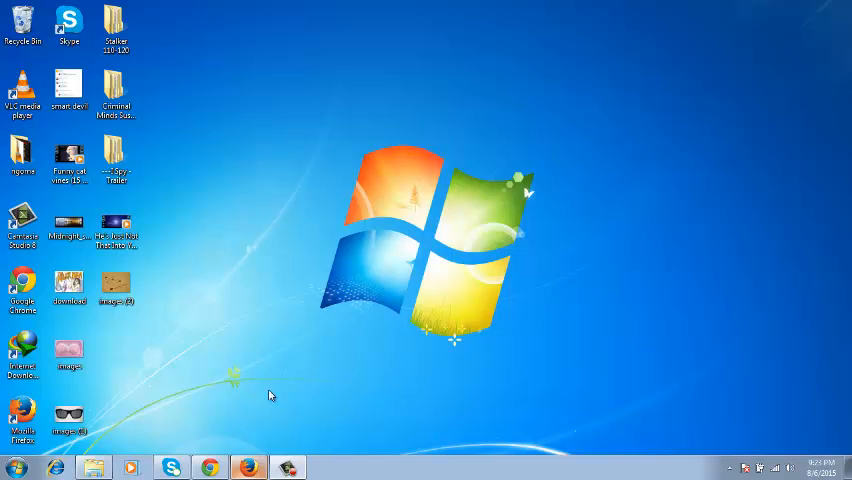
{"action": "mouse_move", "coordinate": [214, 444]}
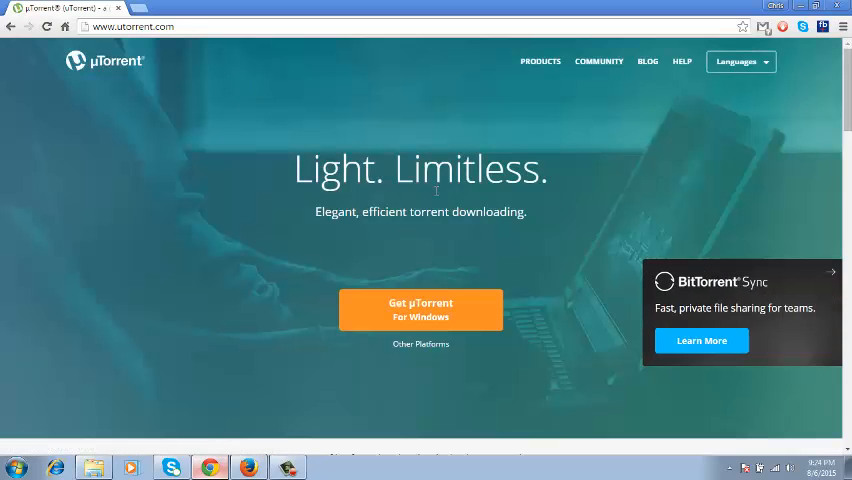
{"action": "mouse_move", "coordinate": [420, 316]}
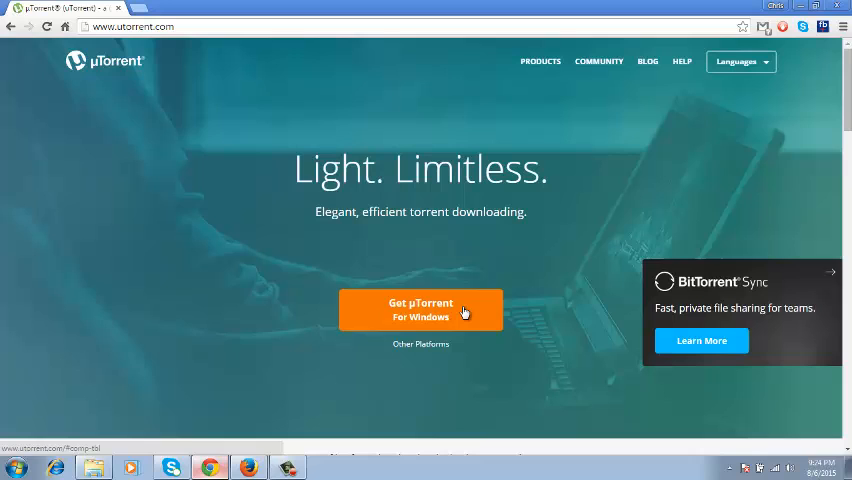
{"action": "mouse_move", "coordinate": [452, 316]}
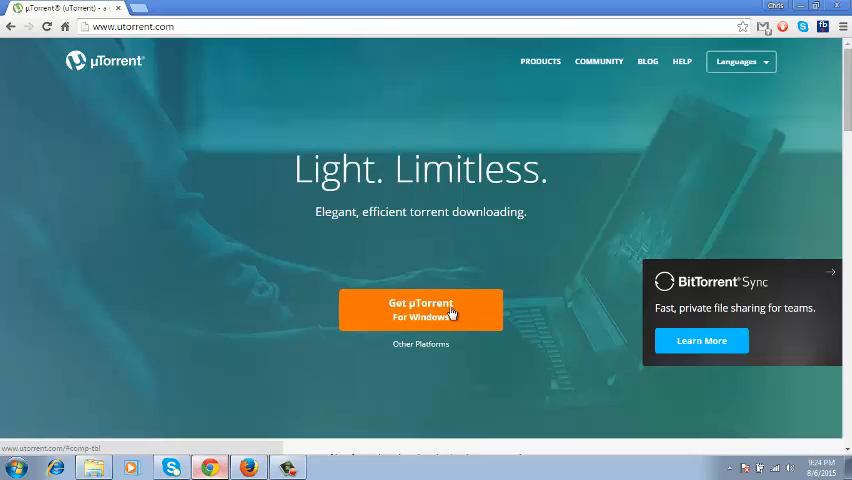
{"action": "mouse_move", "coordinate": [446, 328]}
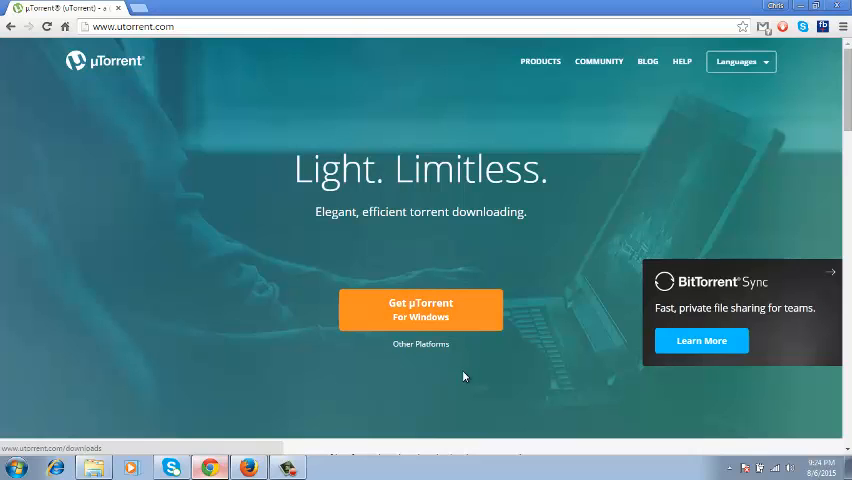
Go to the µTorrent for Windows download page from the platform download options.
{"action": "left_click", "coordinate": [420, 344]}
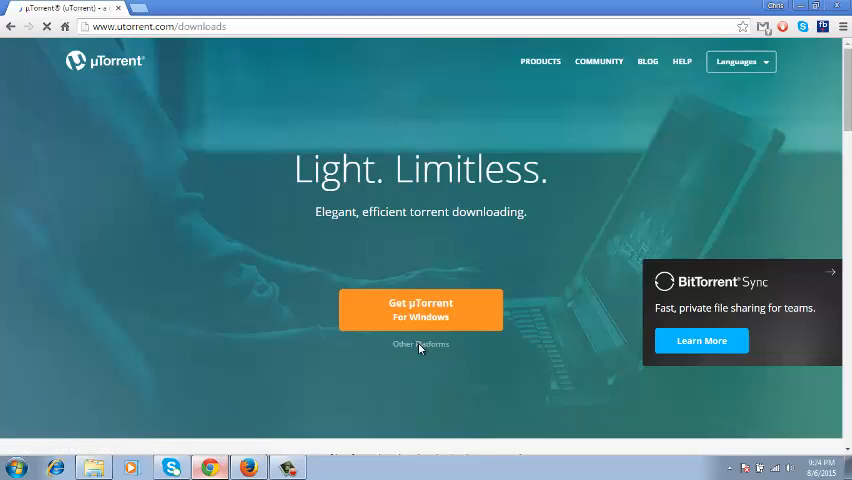
{"action": "left_click", "coordinate": [420, 344]}
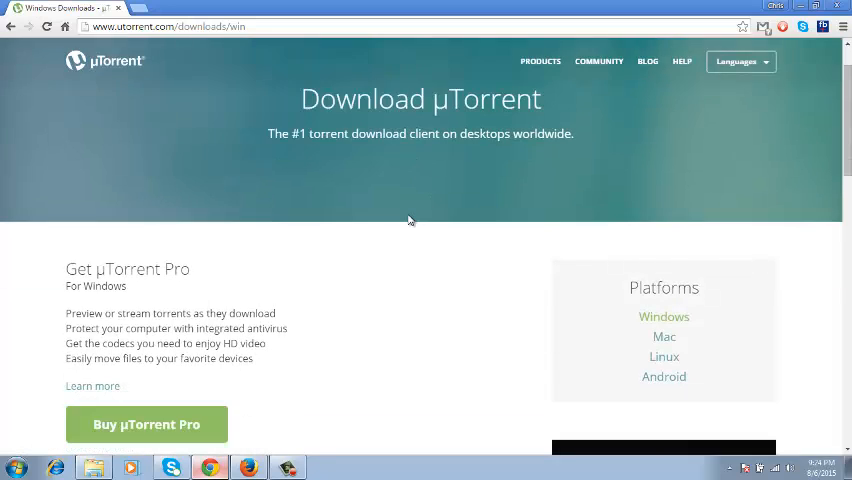
{"action": "scroll", "scroll_direction": "down", "scroll_amount": 3}
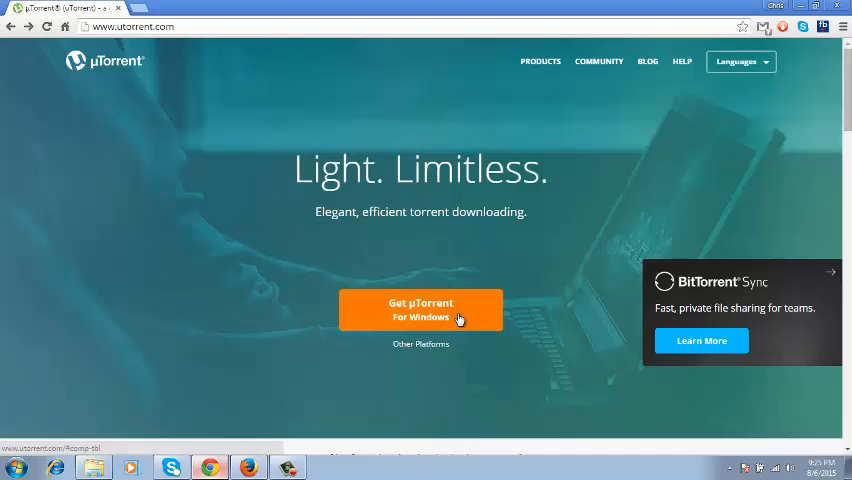
{"action": "left_click", "coordinate": [420, 308]}
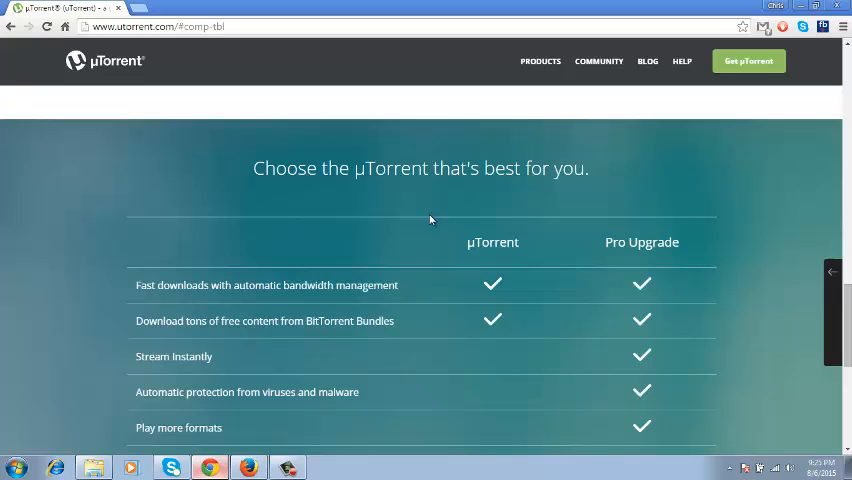
Download the free µTorrent for Windows installer from the edition comparison table.
{"action": "scroll", "scroll_direction": "down", "scroll_amount": 3}
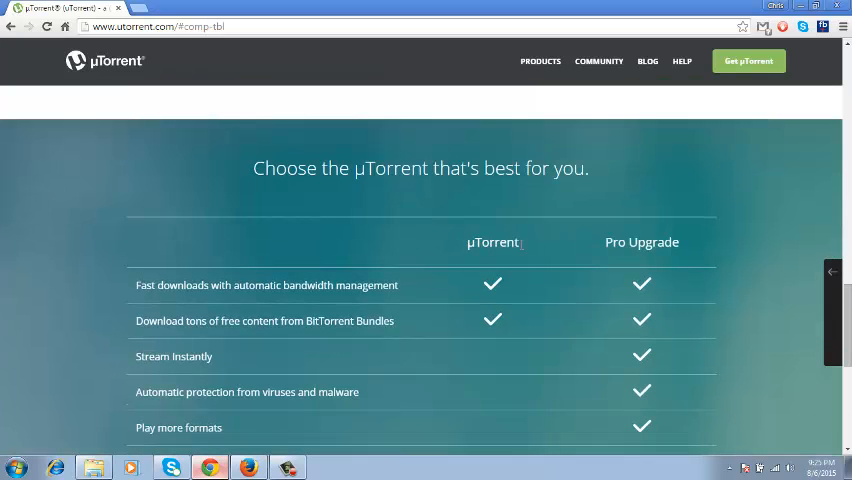
{"action": "mouse_move", "coordinate": [620, 260]}
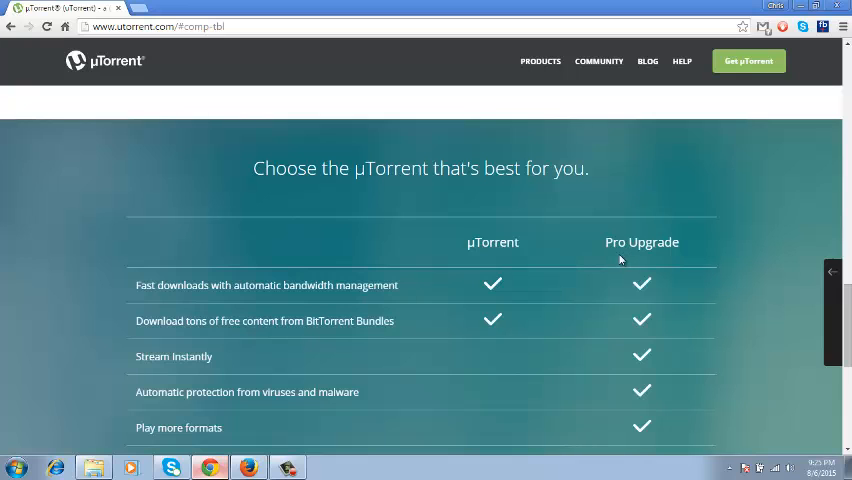
{"action": "scroll", "scroll_direction": "down", "scroll_amount": 3}
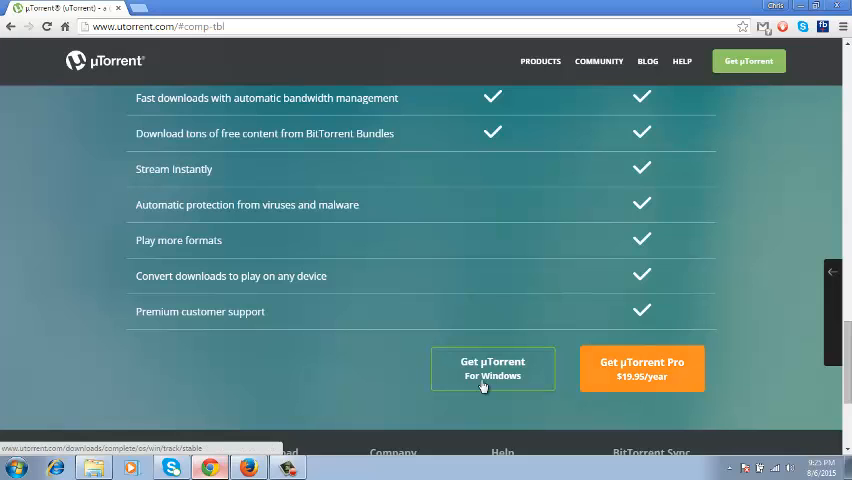
{"action": "mouse_move", "coordinate": [488, 378]}
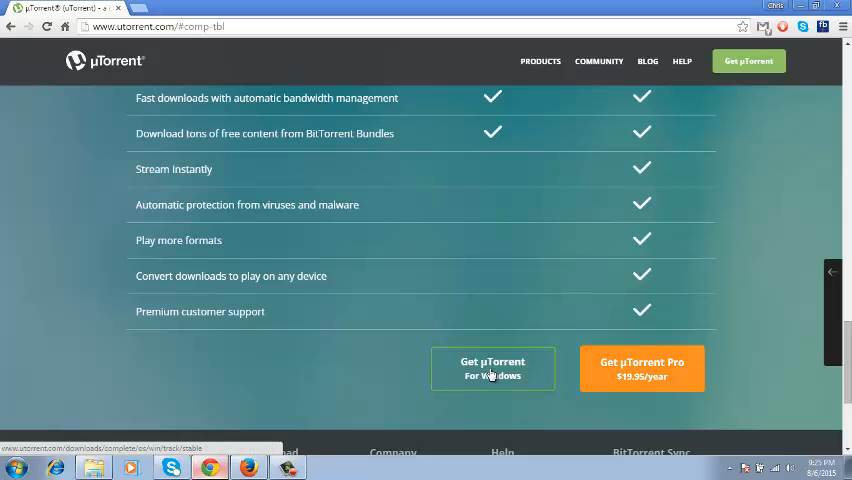
{"action": "left_click", "coordinate": [492, 368]}
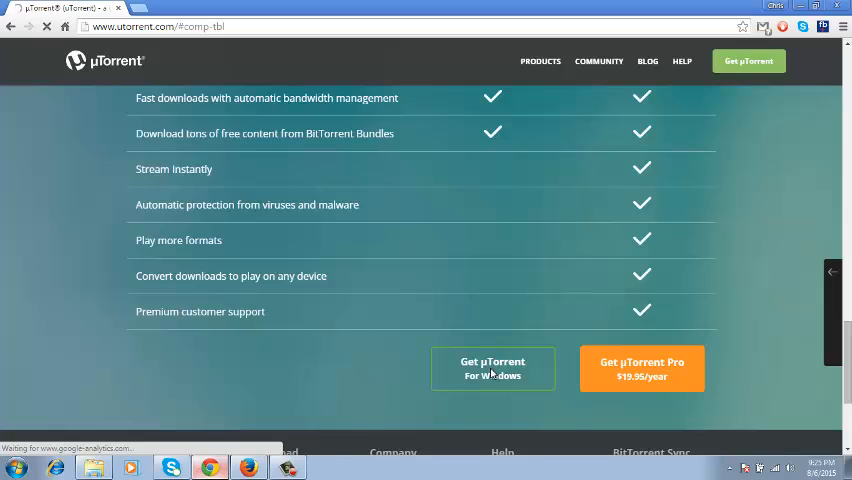
{"action": "left_click", "coordinate": [492, 368]}
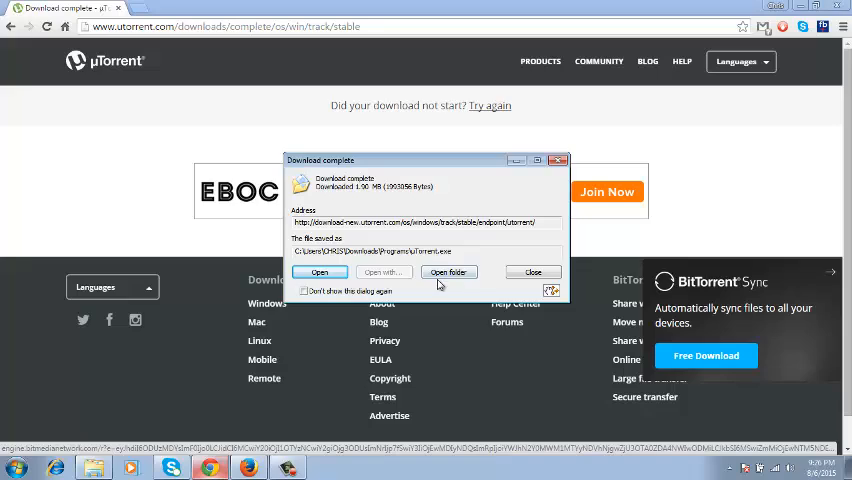
Show the downloaded installer in Downloads\Programs and run uTorrent from there.
{"action": "left_click", "coordinate": [448, 272]}
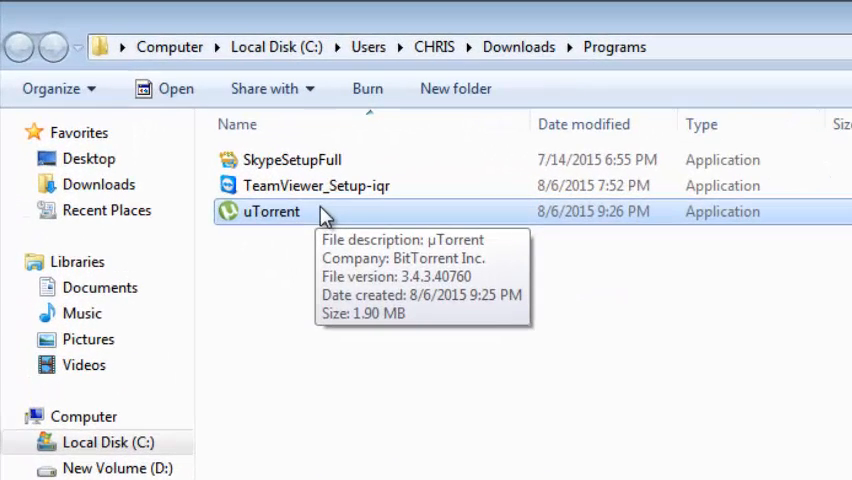
{"action": "mouse_move", "coordinate": [364, 224]}
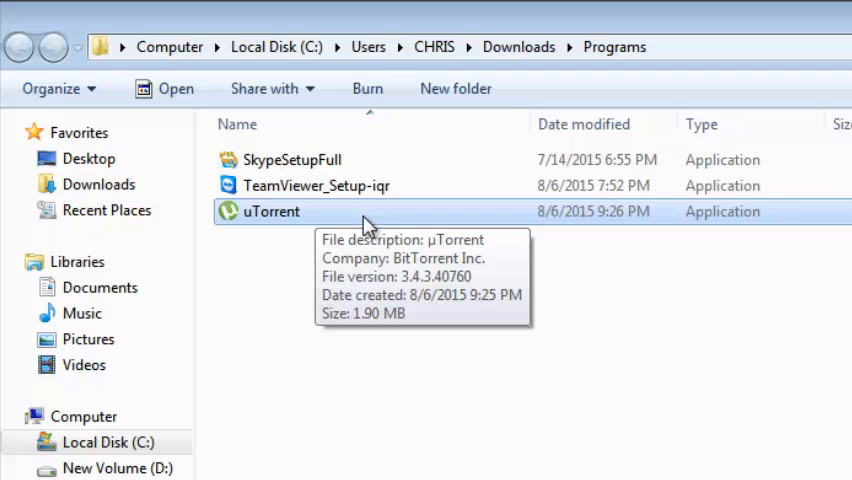
{"action": "mouse_move", "coordinate": [484, 456]}
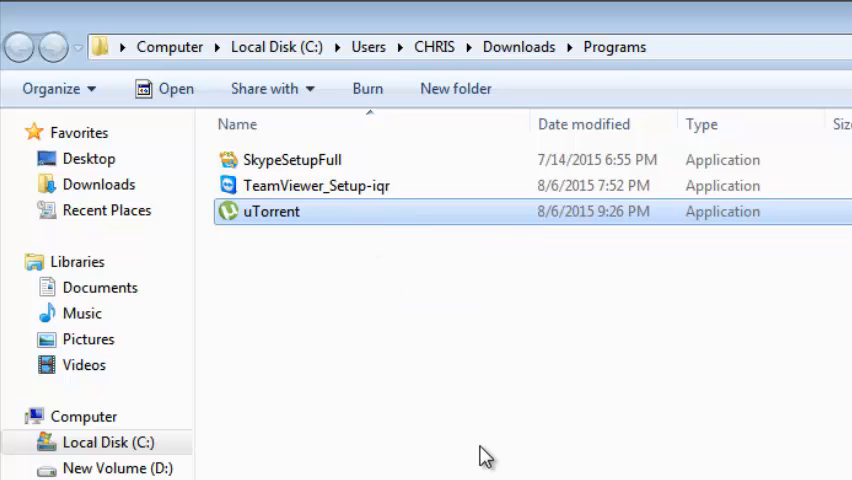
{"action": "double_click", "coordinate": [272, 212]}
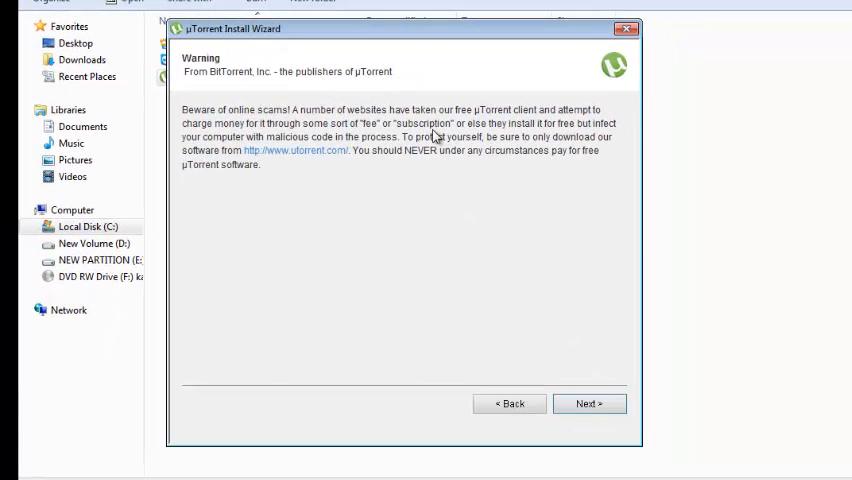
Pass the scam warning, accept the license and keep the default install options and configuration.
{"action": "left_click", "coordinate": [588, 404]}
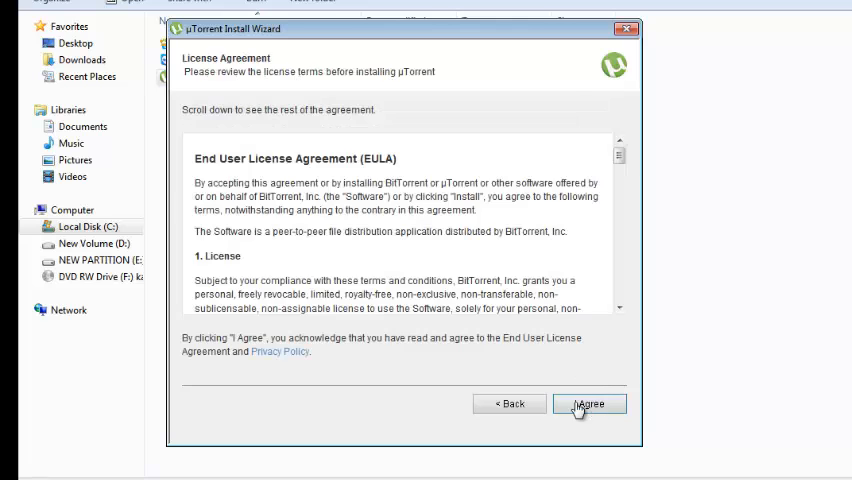
{"action": "left_click", "coordinate": [588, 404]}
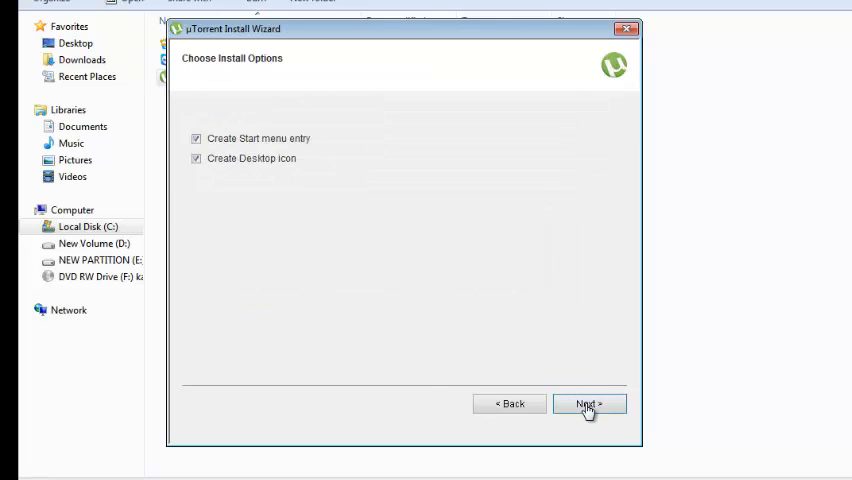
{"action": "mouse_move", "coordinate": [278, 144]}
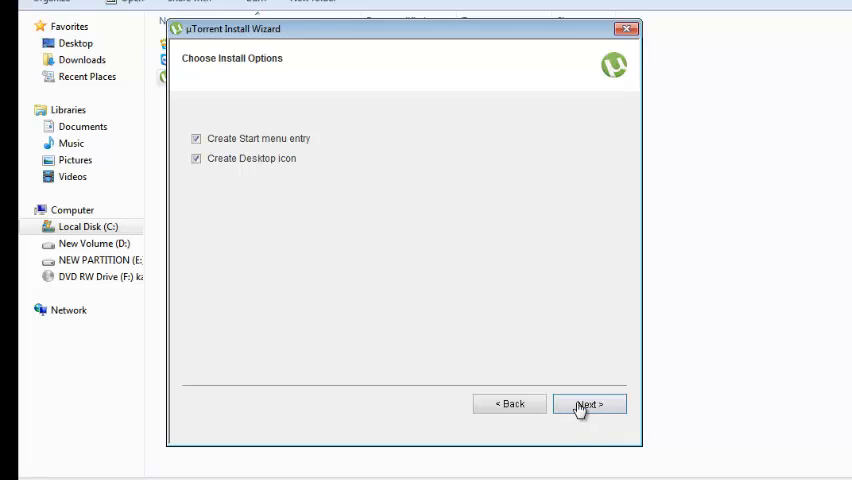
{"action": "left_click", "coordinate": [588, 404]}
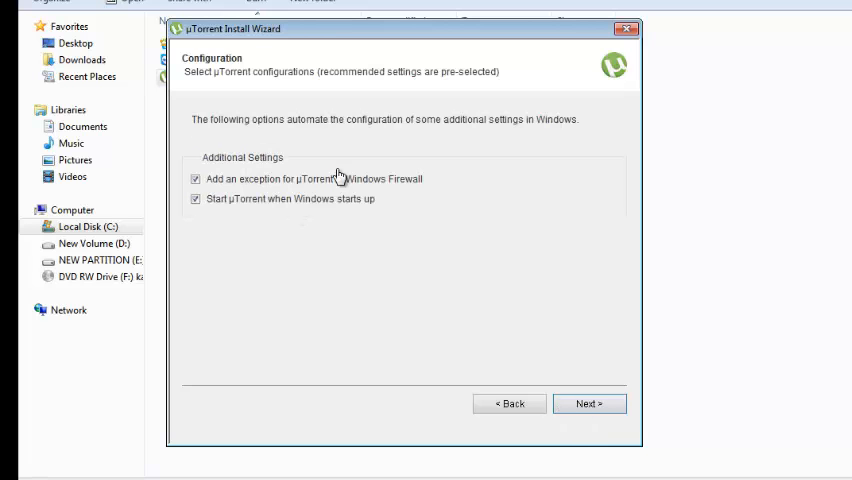
{"action": "left_click", "coordinate": [588, 404]}
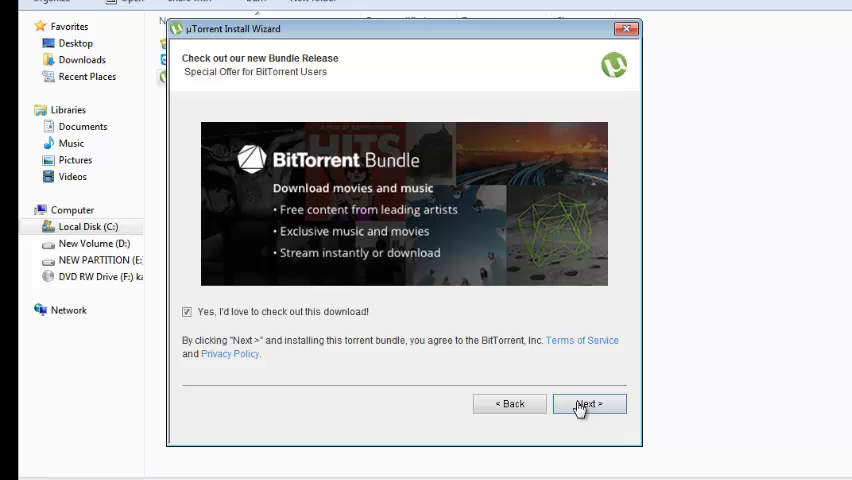
Decline the BitTorrent Bundle offer and finish the installation.
{"action": "left_click", "coordinate": [186, 312]}
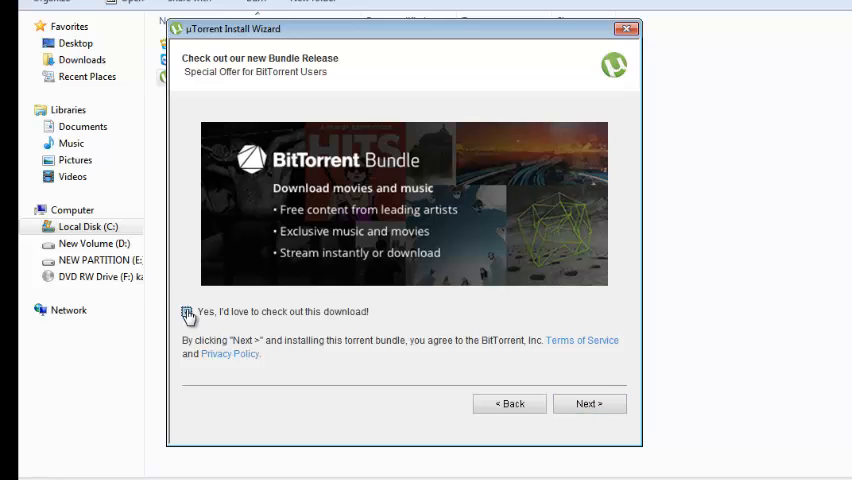
{"action": "left_click", "coordinate": [588, 404]}
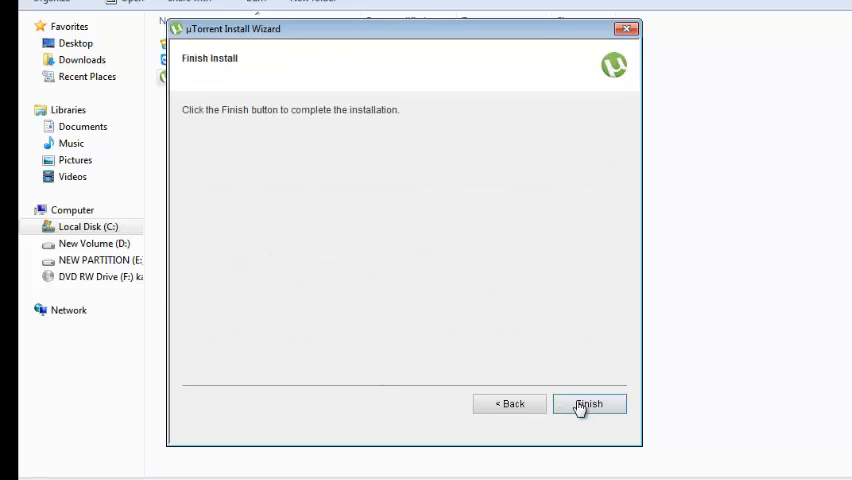
{"action": "mouse_move", "coordinate": [590, 410]}
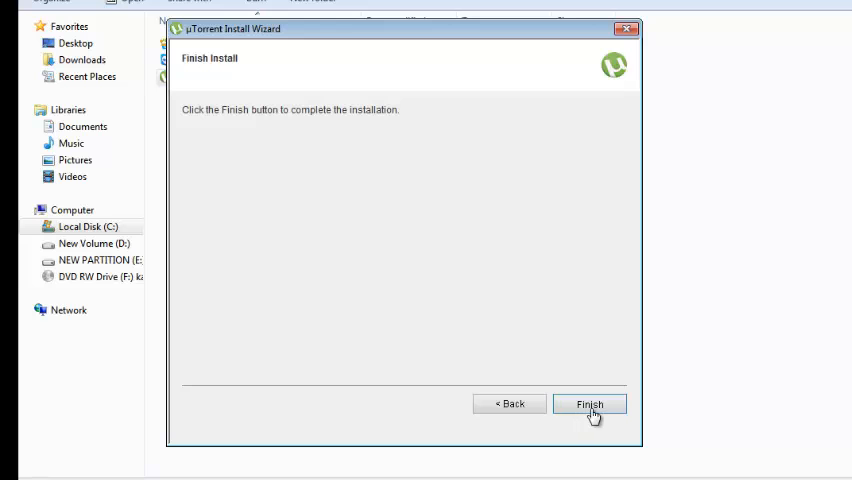
{"action": "left_click", "coordinate": [588, 404]}
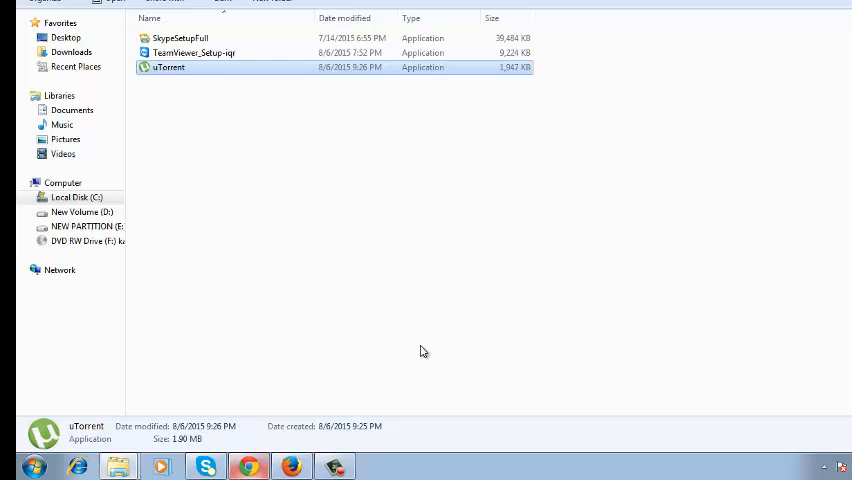
Start the installed uTorrent client from the Explorer folder.
{"action": "left_click", "coordinate": [32, 468]}
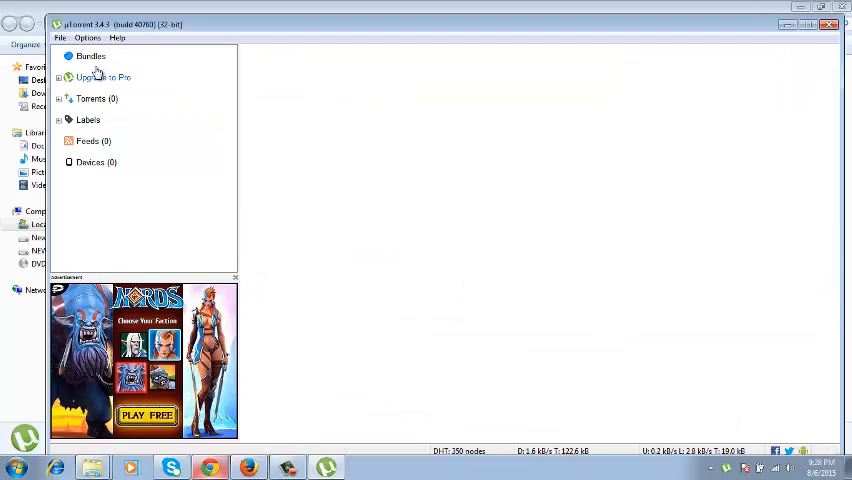
Browse the Labels and Upgrade to Pro sidebar sections, then show the empty Torrents list.
{"action": "left_click", "coordinate": [88, 120]}
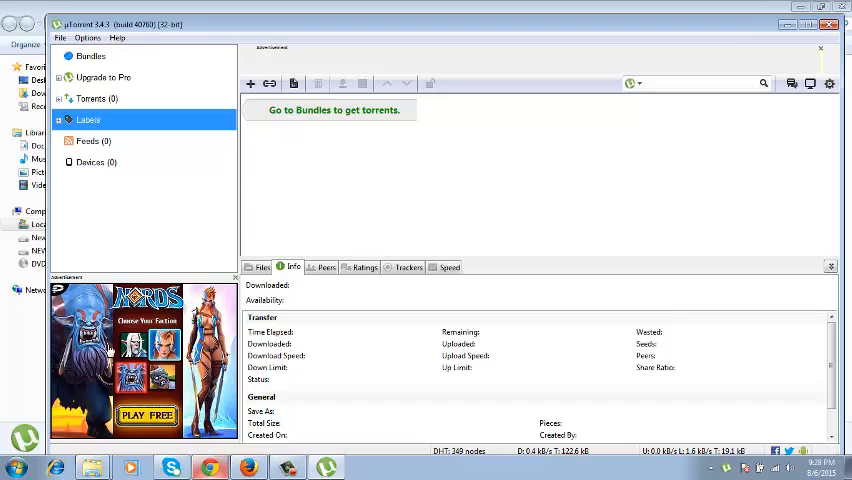
{"action": "left_click", "coordinate": [104, 76]}
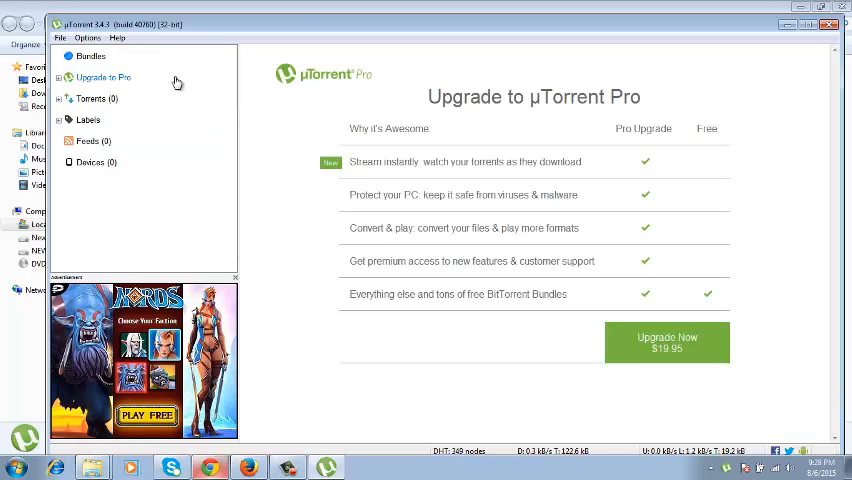
{"action": "mouse_move", "coordinate": [812, 42]}
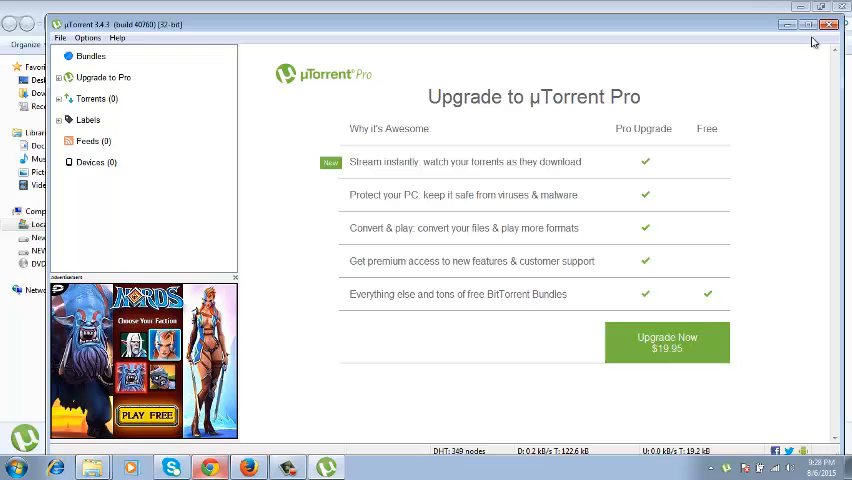
{"action": "left_click", "coordinate": [88, 120]}
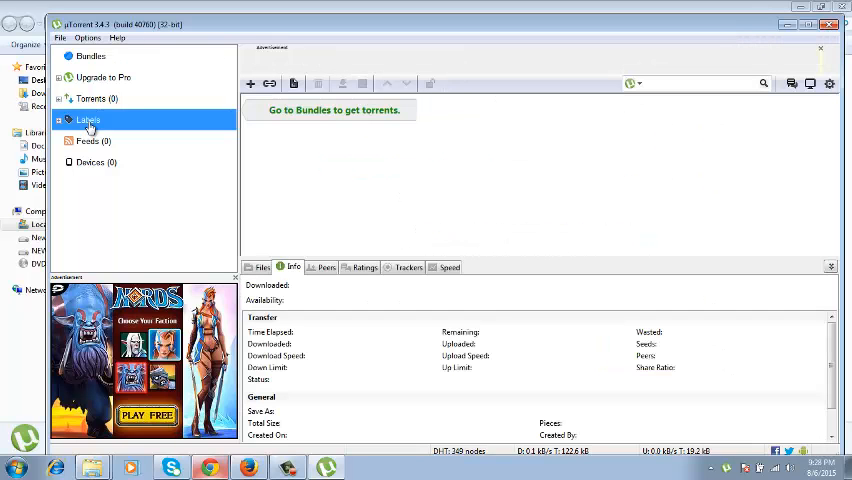
{"action": "left_click", "coordinate": [92, 98]}
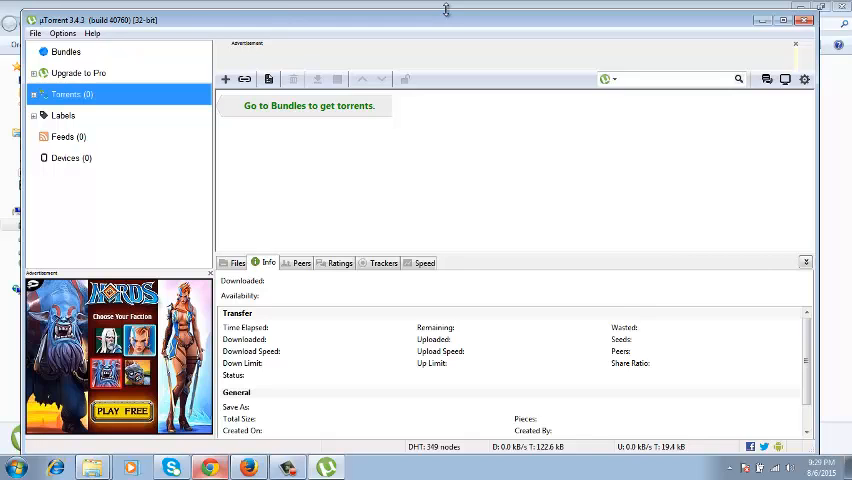
{"action": "mouse_move", "coordinate": [764, 20]}
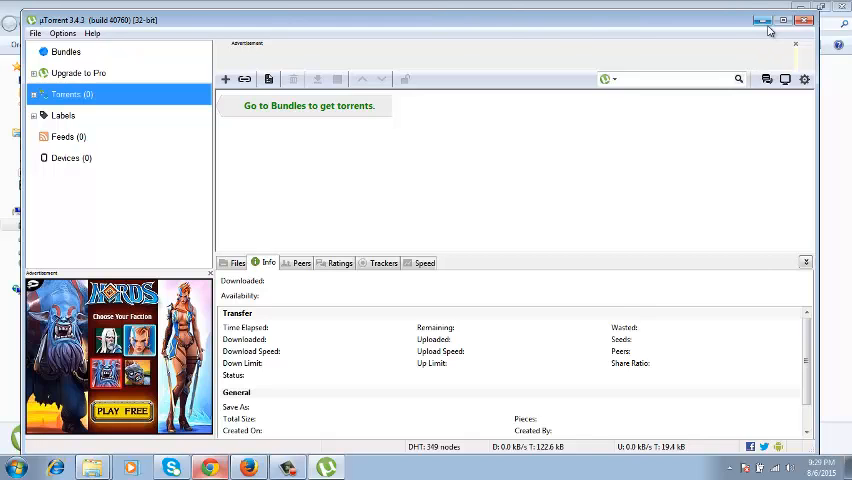
{"action": "mouse_move", "coordinate": [764, 22]}
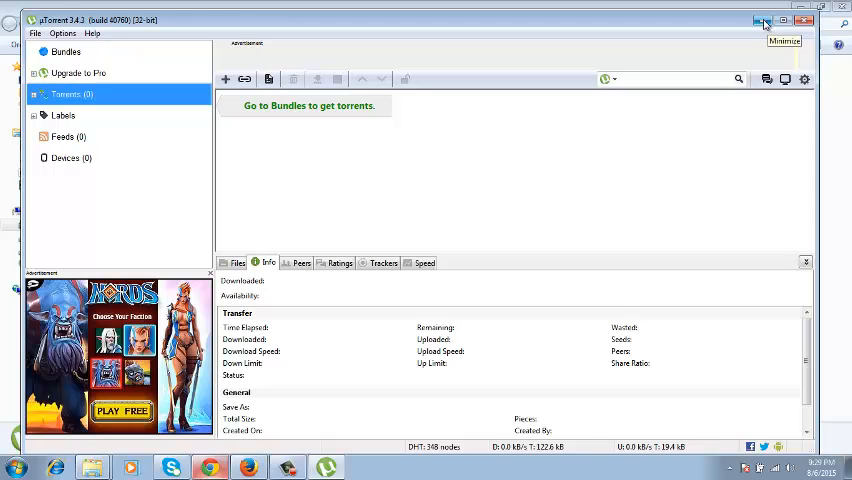